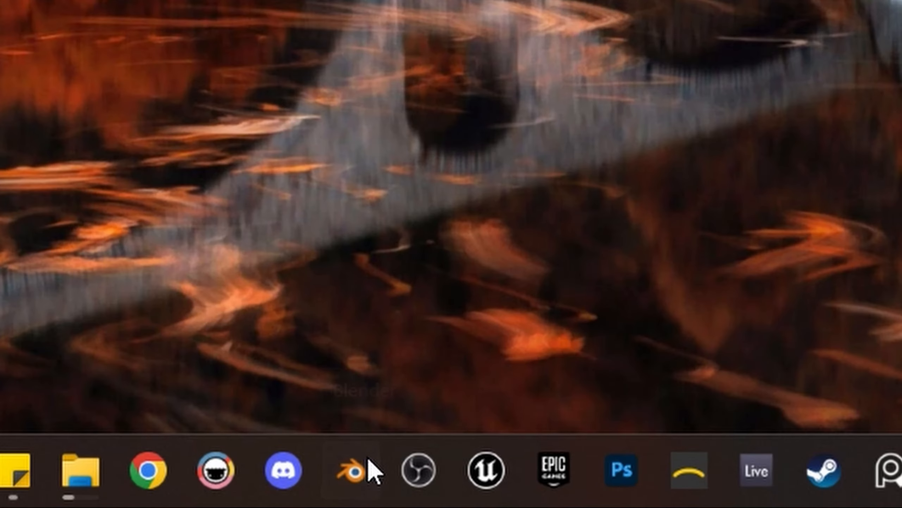
- Browse earlier web pages and reach the YouTube search bar
click(345, 471)
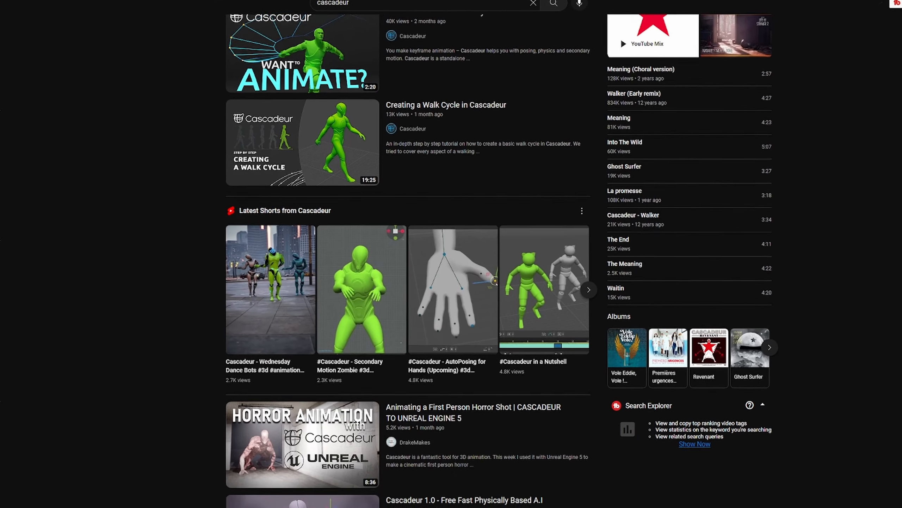
scroll(down, 3)
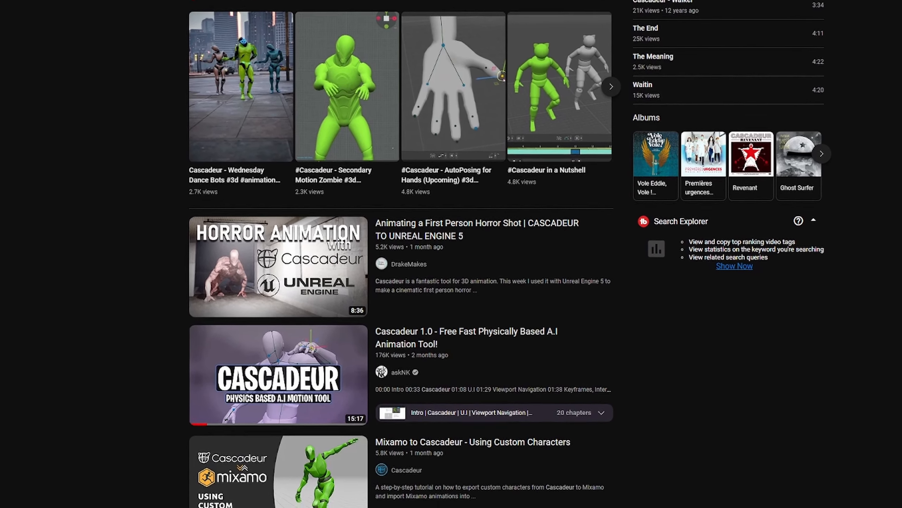
scroll(down, 3)
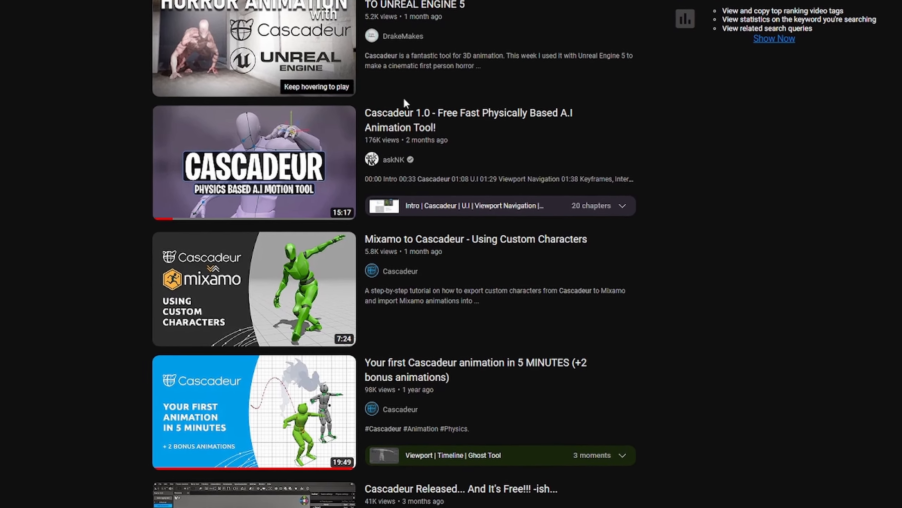
click(253, 162)
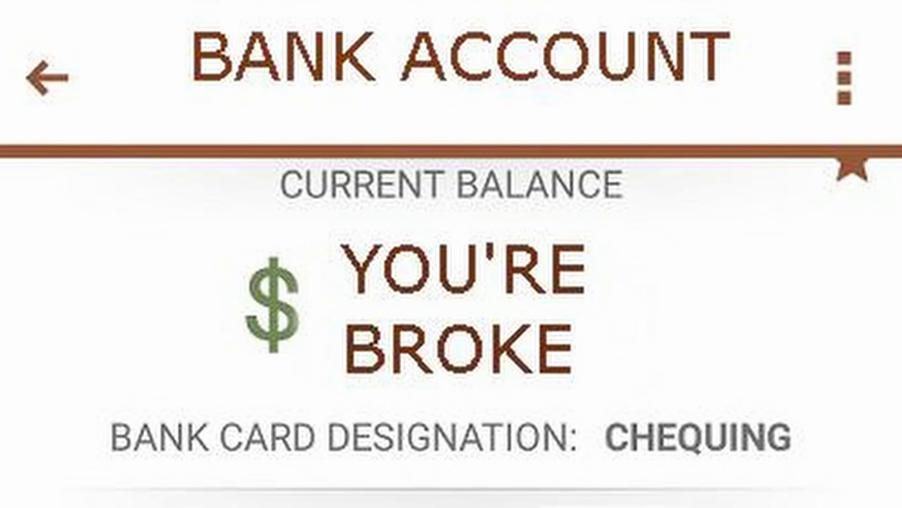
scroll(down, 3)
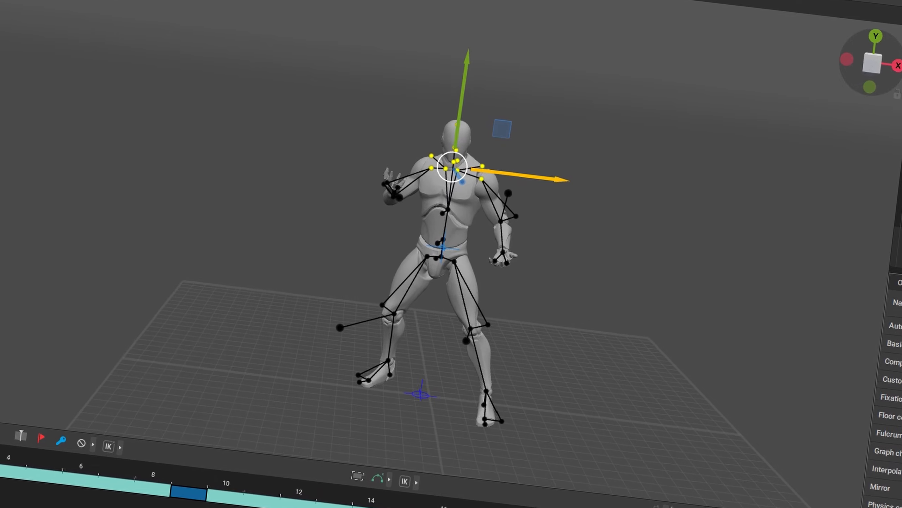
click(440, 9)
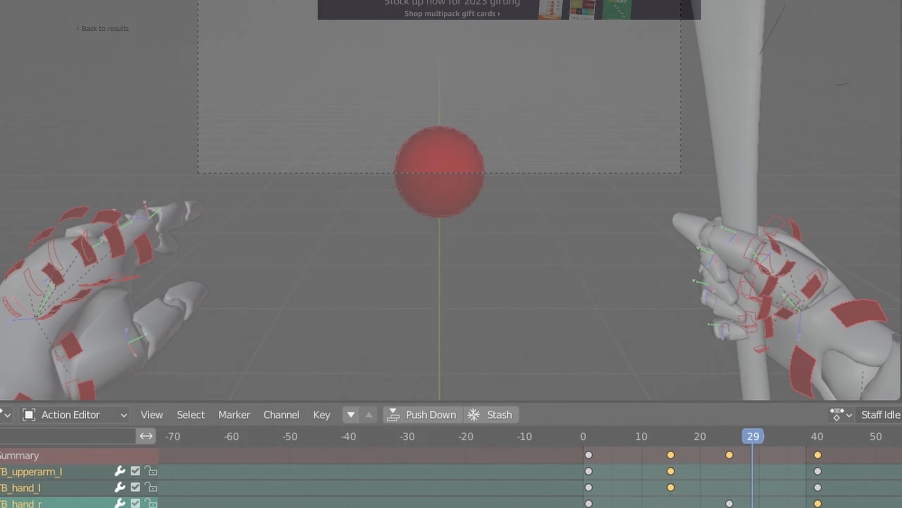
click(806, 435)
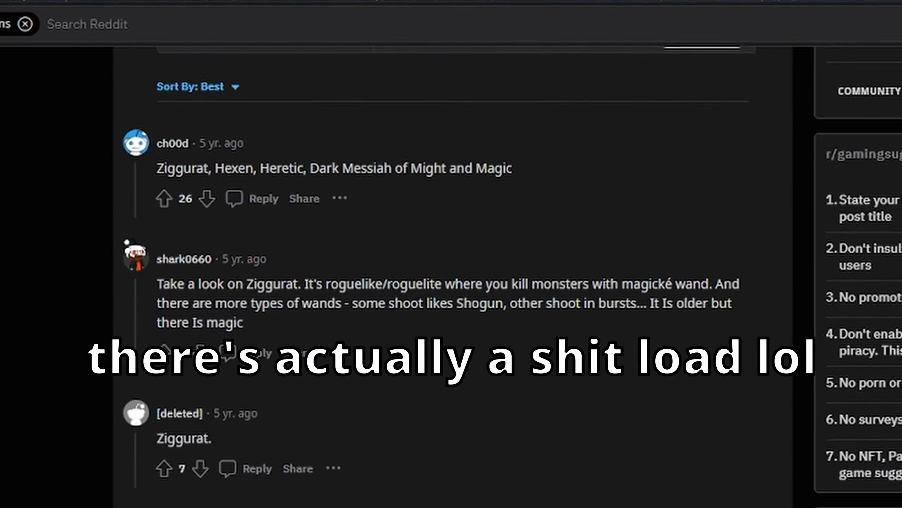
scroll(down, 3)
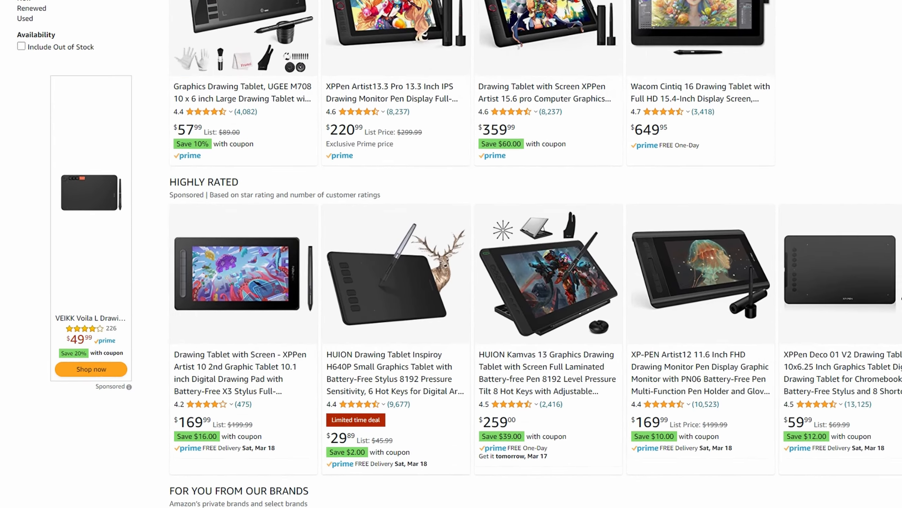
click(700, 92)
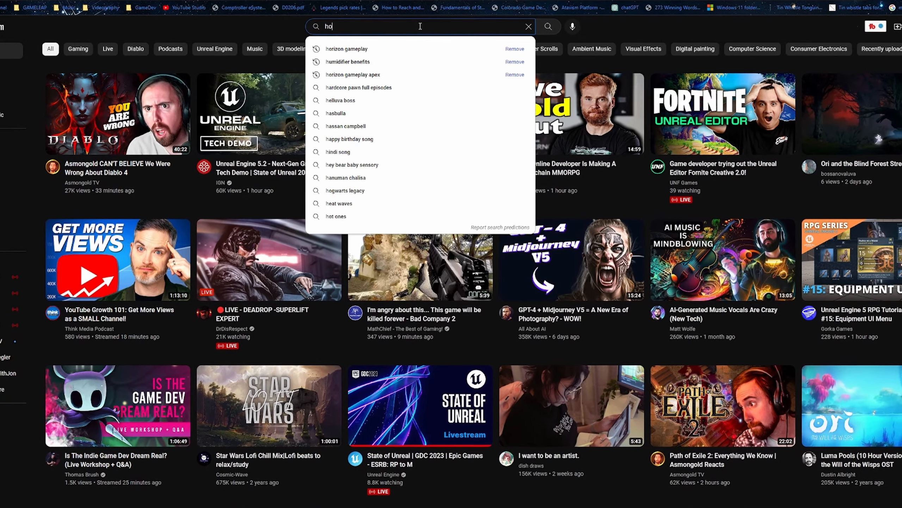
- Search YouTube for 'how to loop jump animation' and scan the results
text(how to loop jump animation)
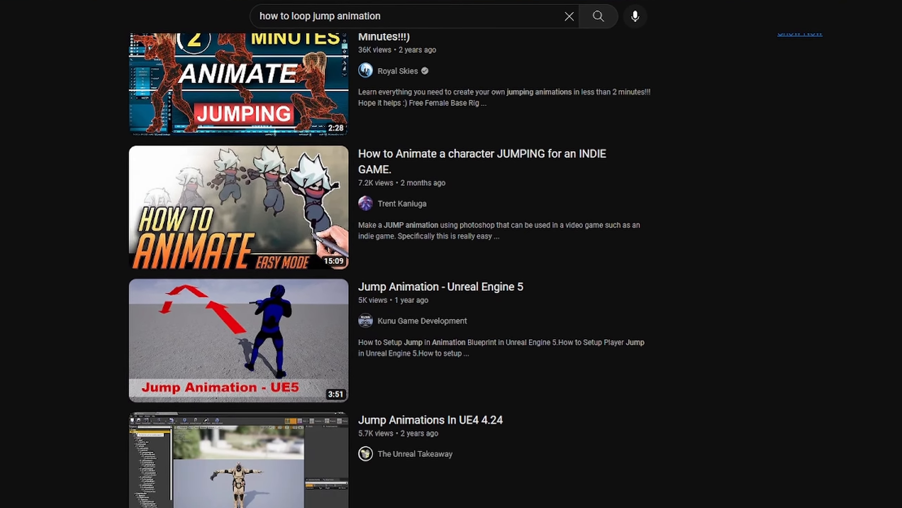
scroll(down, 3)
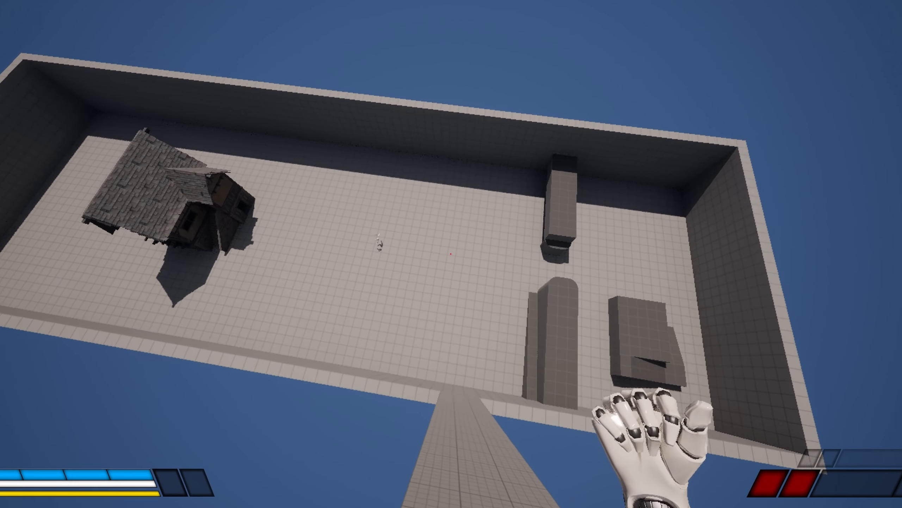
mouse_move(451, 254)
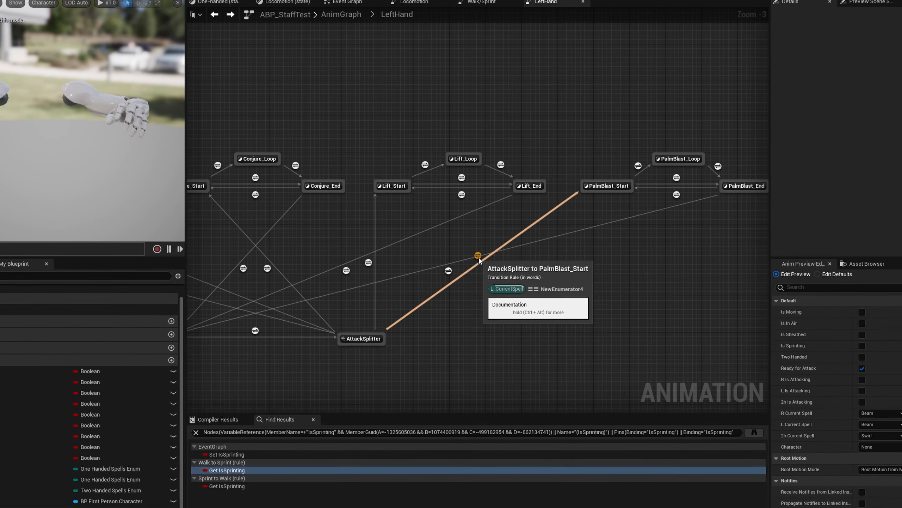
double_click(478, 254)
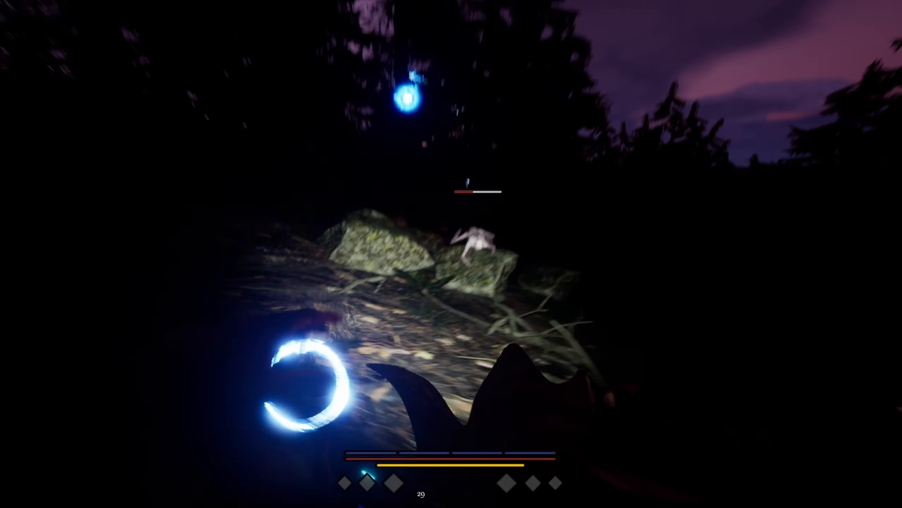
mouse_move(451, 254)
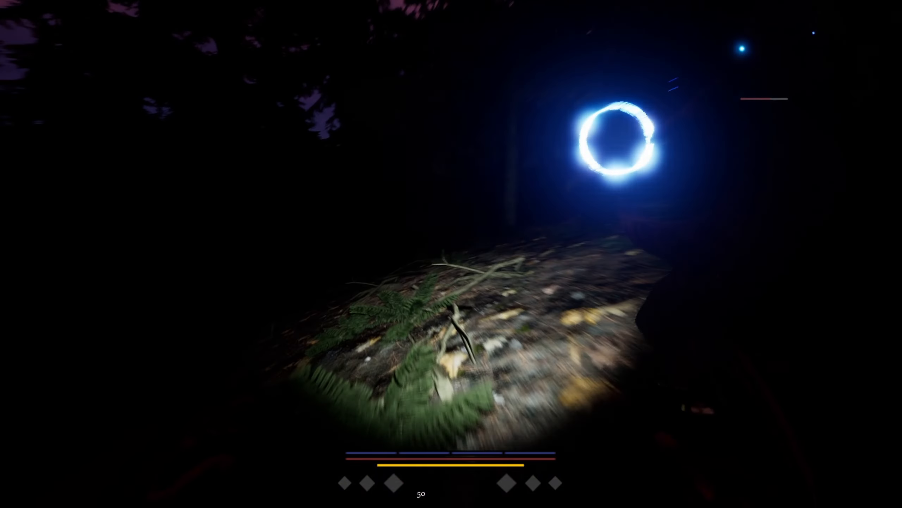